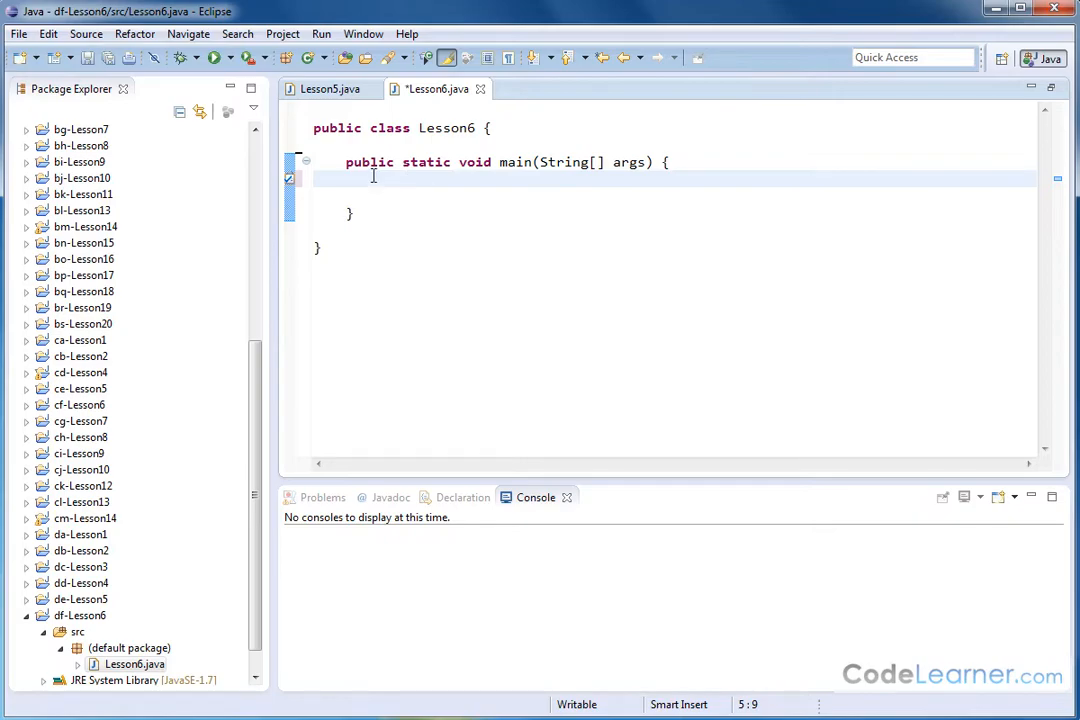
pyautogui.moveTo(400, 182)
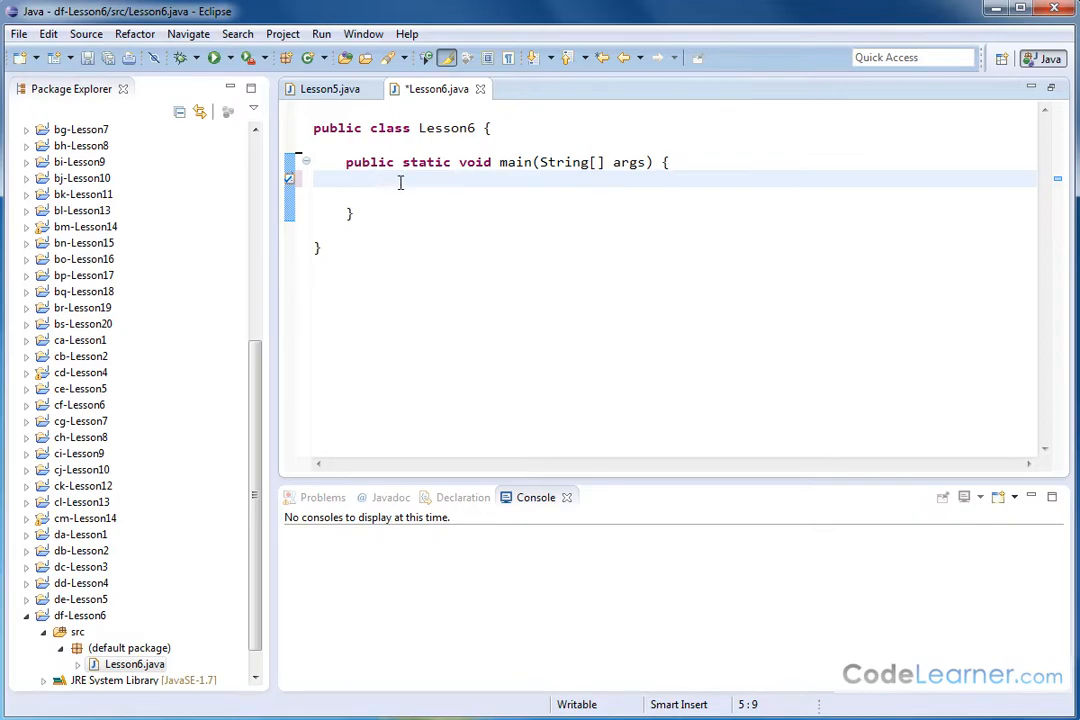
pyautogui.moveTo(583, 177)
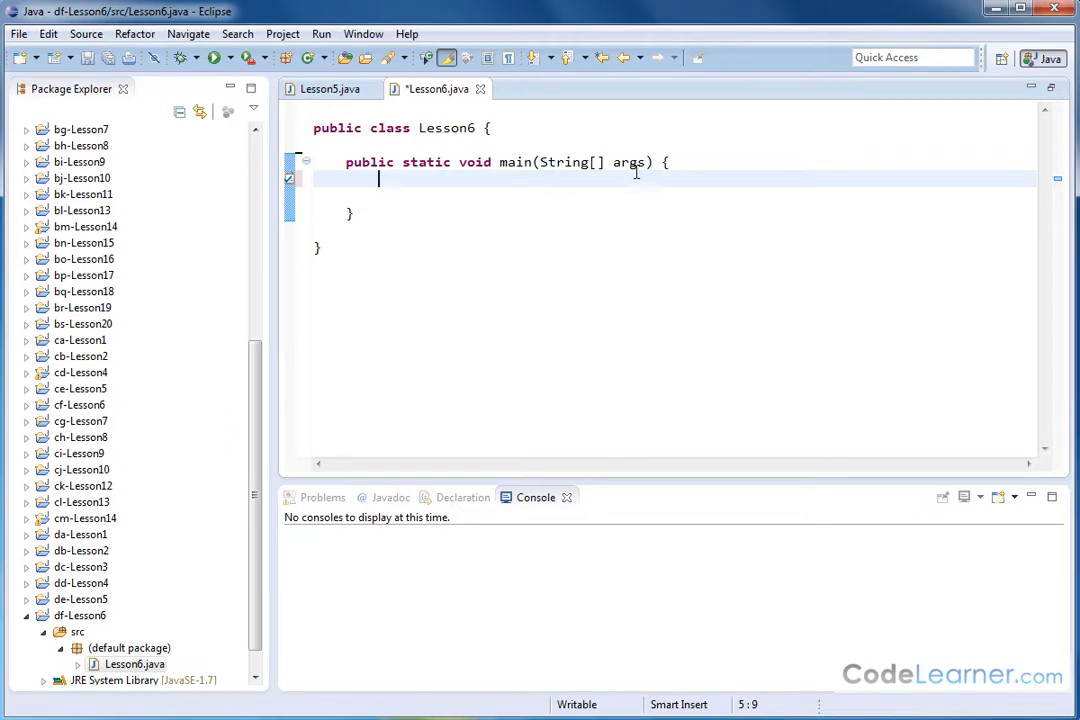
pyautogui.moveTo(421, 248)
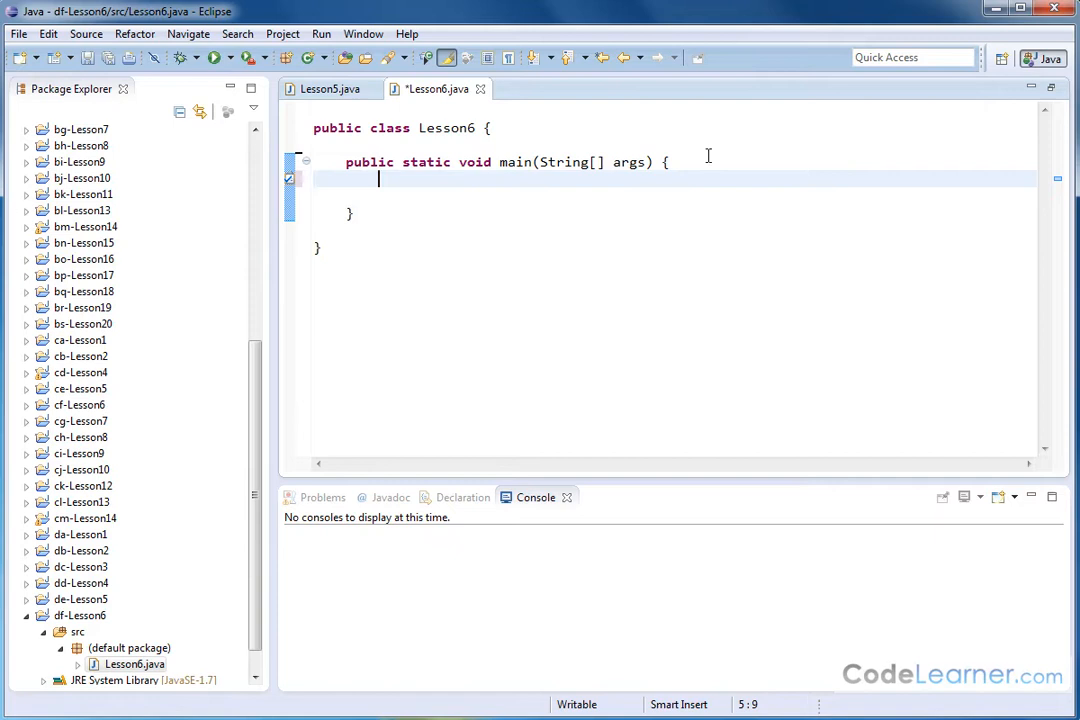
pyautogui.moveTo(525, 218)
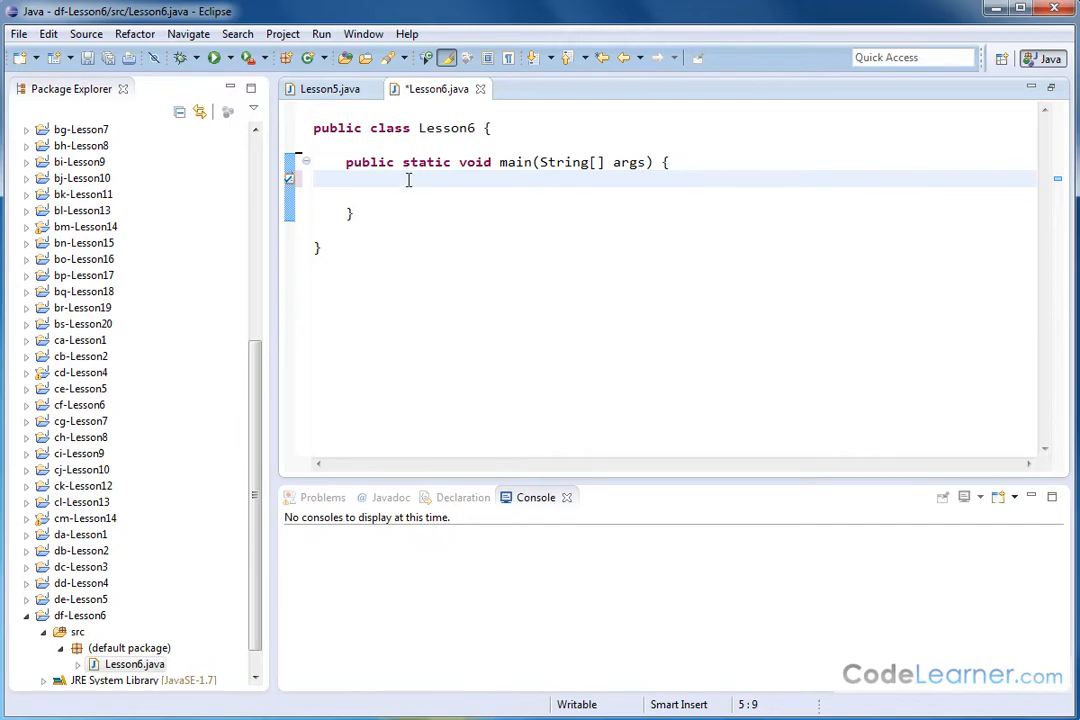
# - Declare int jason[] = {3,4,5,6,7,8,9,10,11}; in main
pyautogui.write('in')
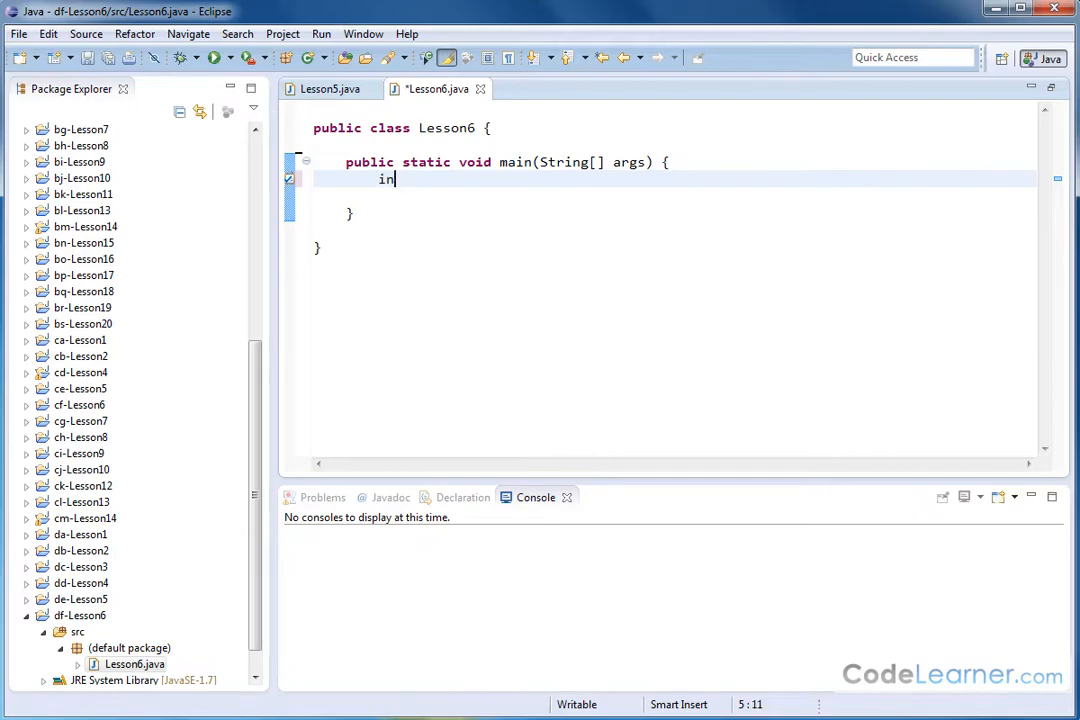
pyautogui.write('t jason')
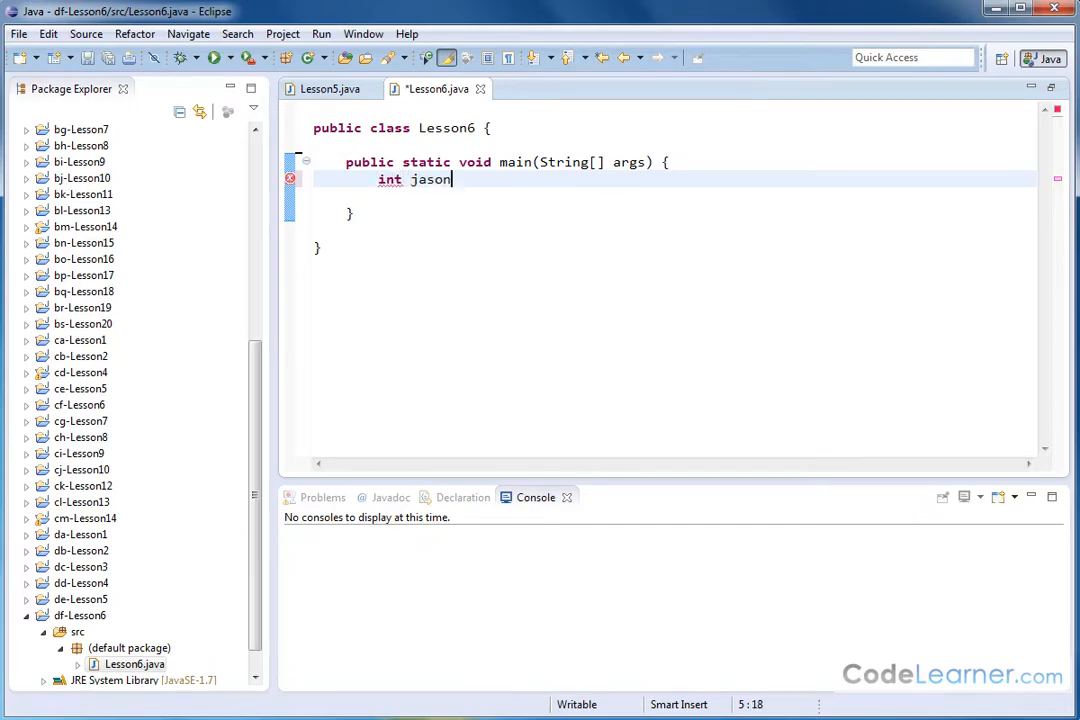
pyautogui.write('[]')
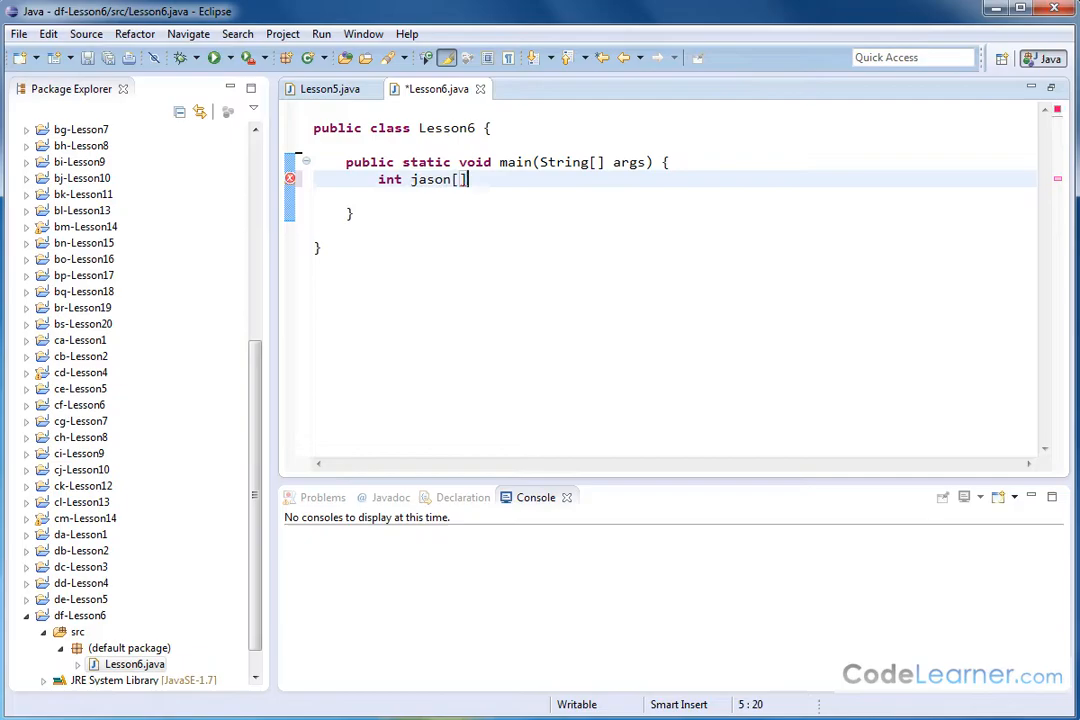
pyautogui.write('=')
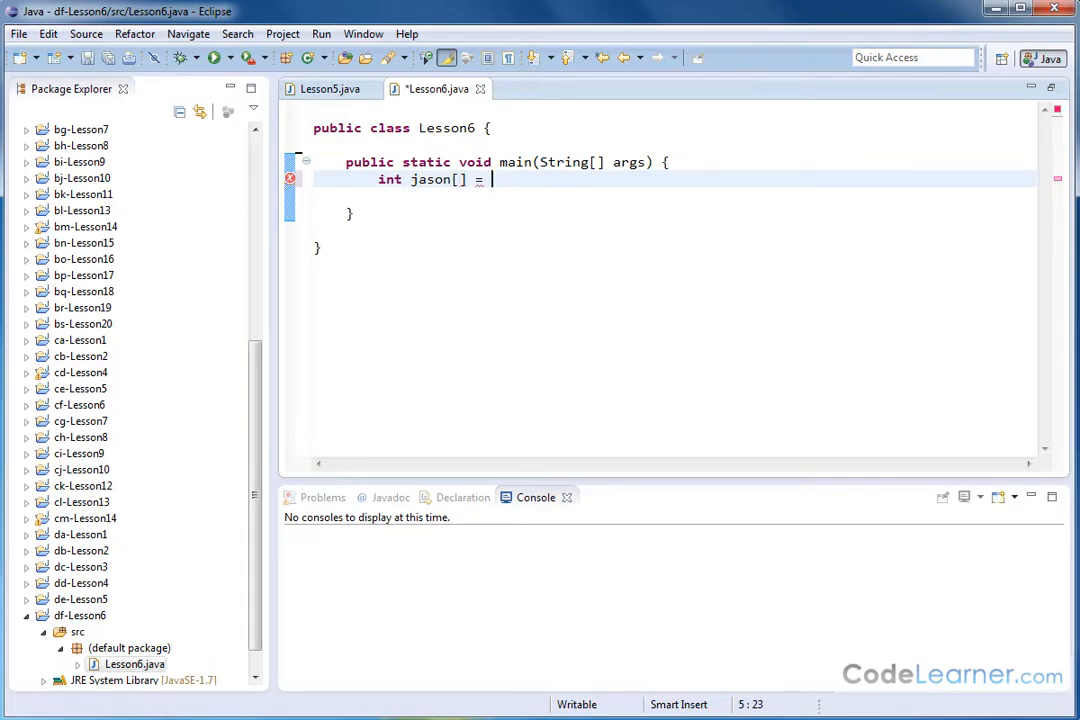
pyautogui.write('{')
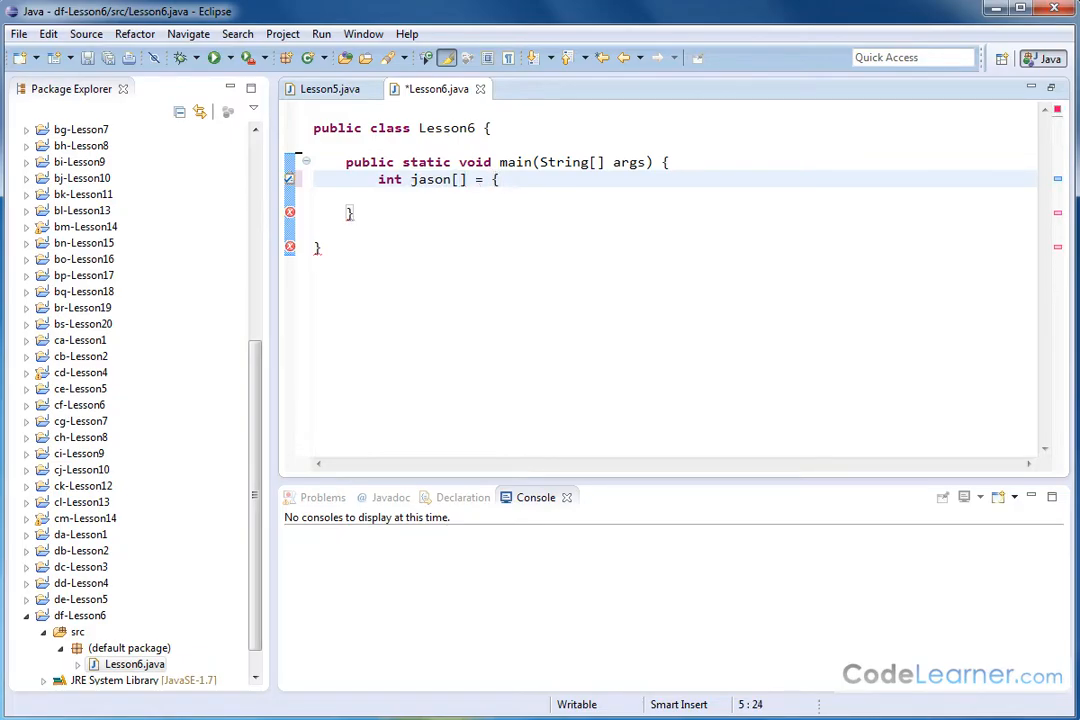
pyautogui.write('3,4,5,')
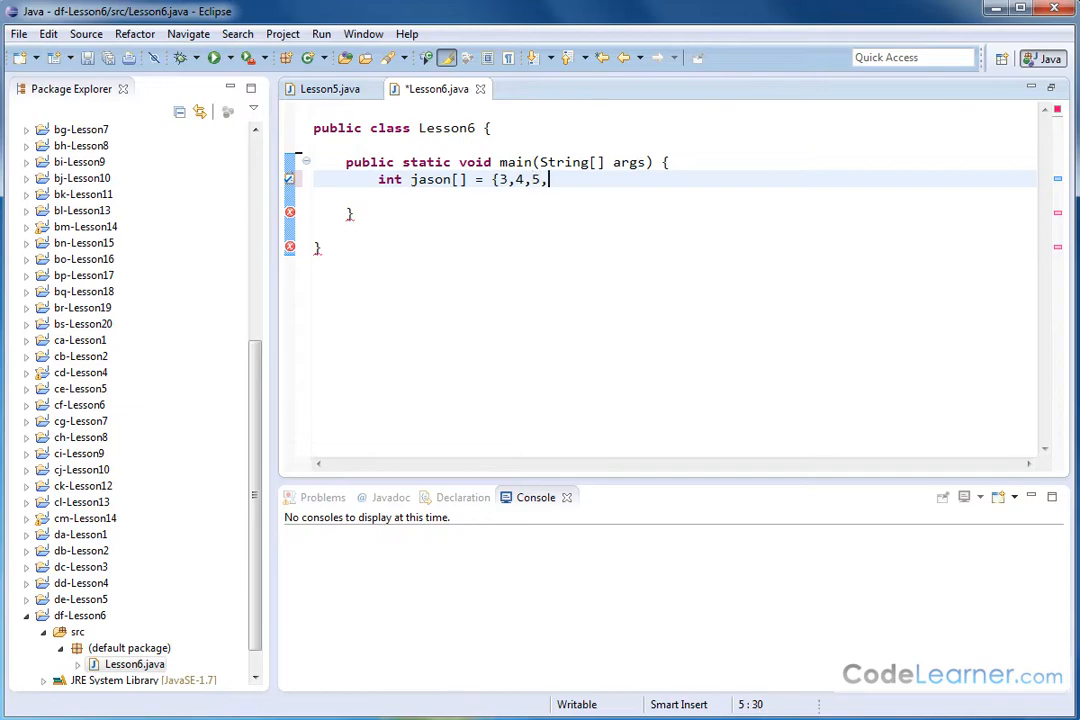
pyautogui.write('6,7,8,9,0')
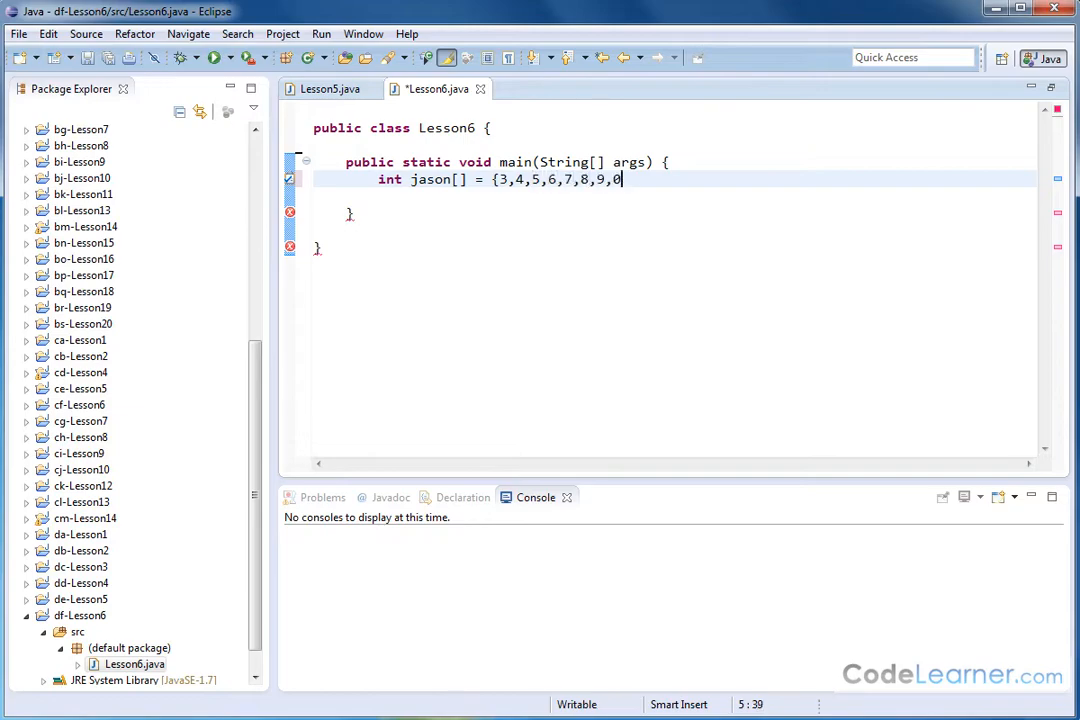
pyautogui.write('1')
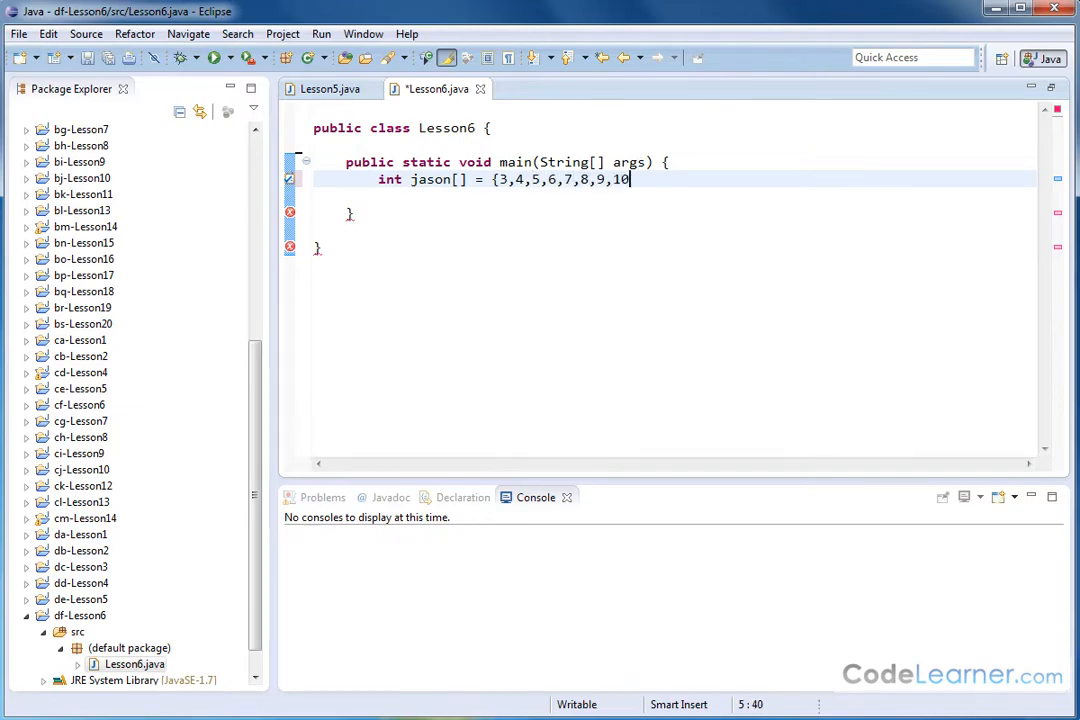
pyautogui.write(',11};')
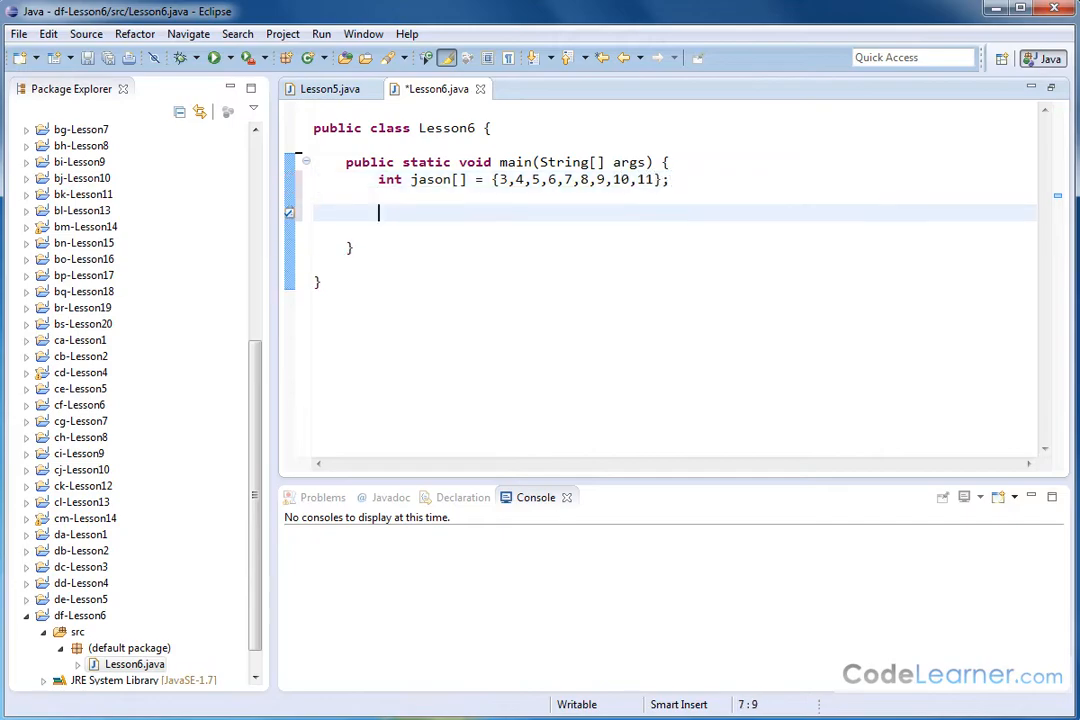
pyautogui.moveTo(521, 214)
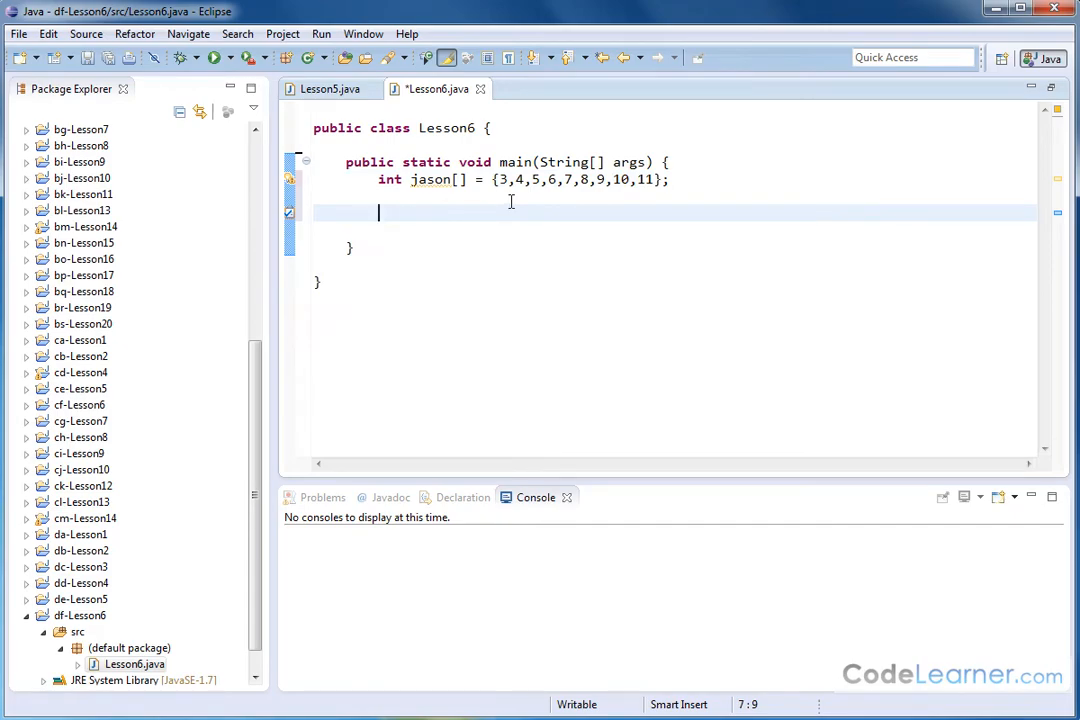
# - Write the loop header for(int element : jason) with an opening brace below the array
pyautogui.write('for')
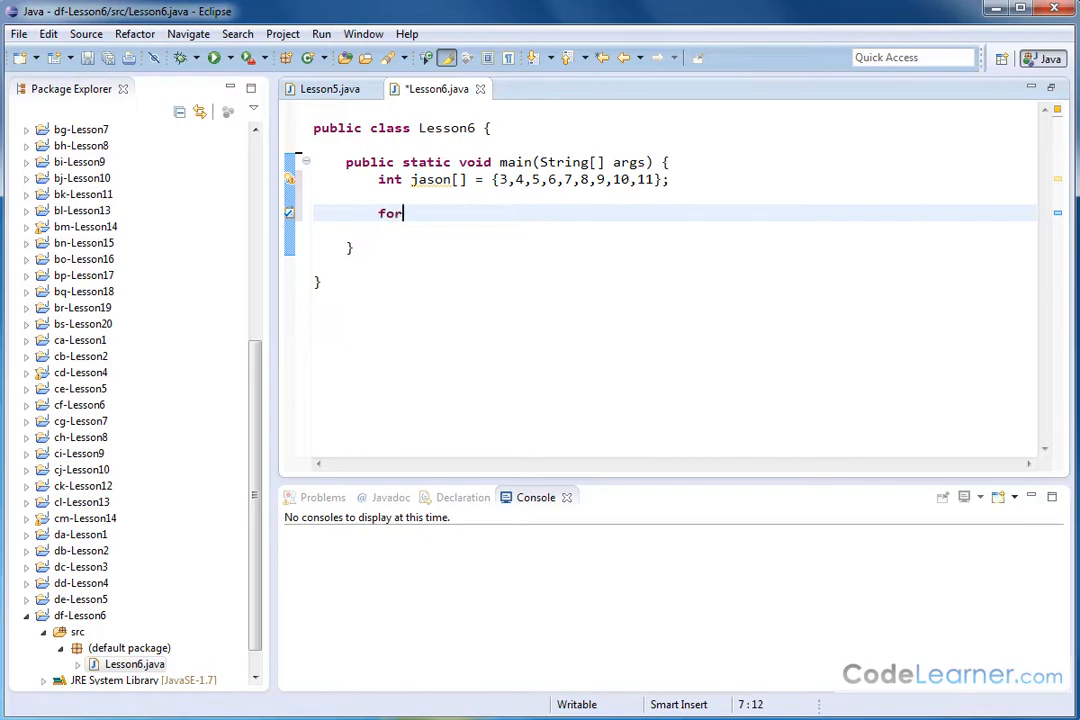
pyautogui.write('(')
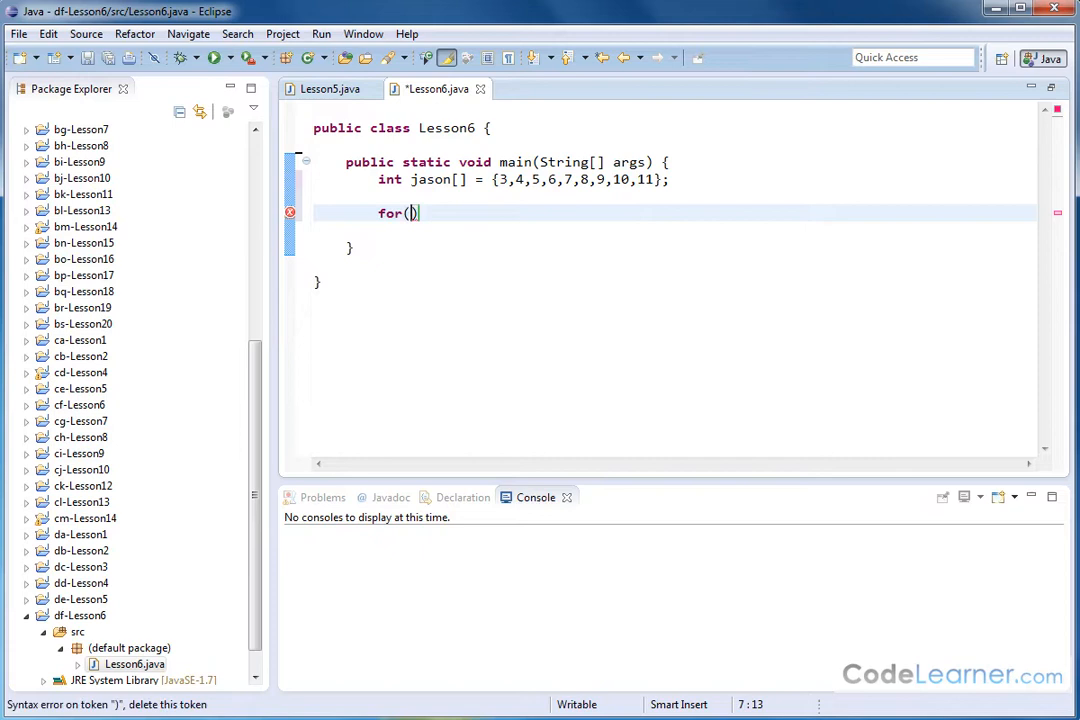
pyautogui.write('int')
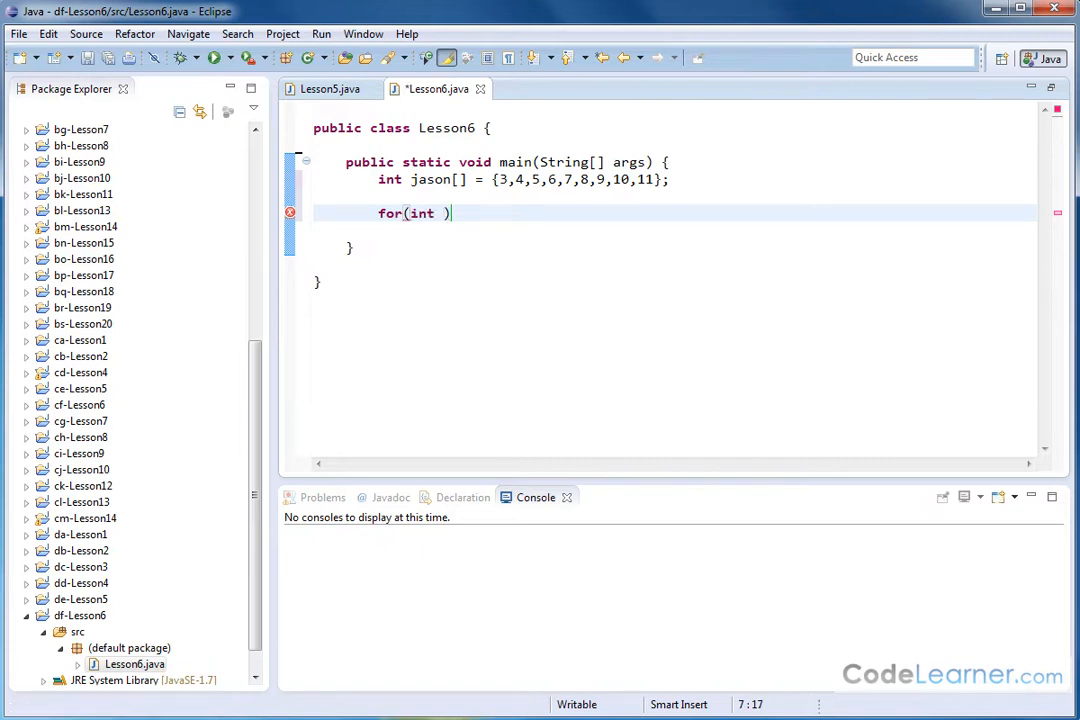
pyautogui.write('e')
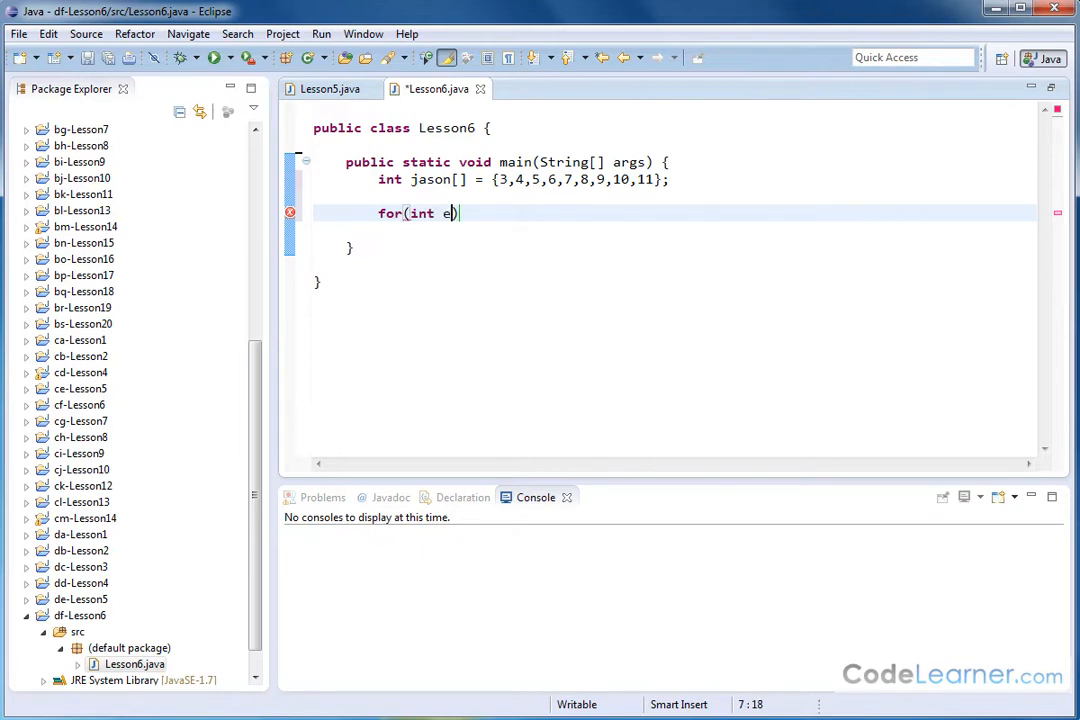
pyautogui.write('lement')
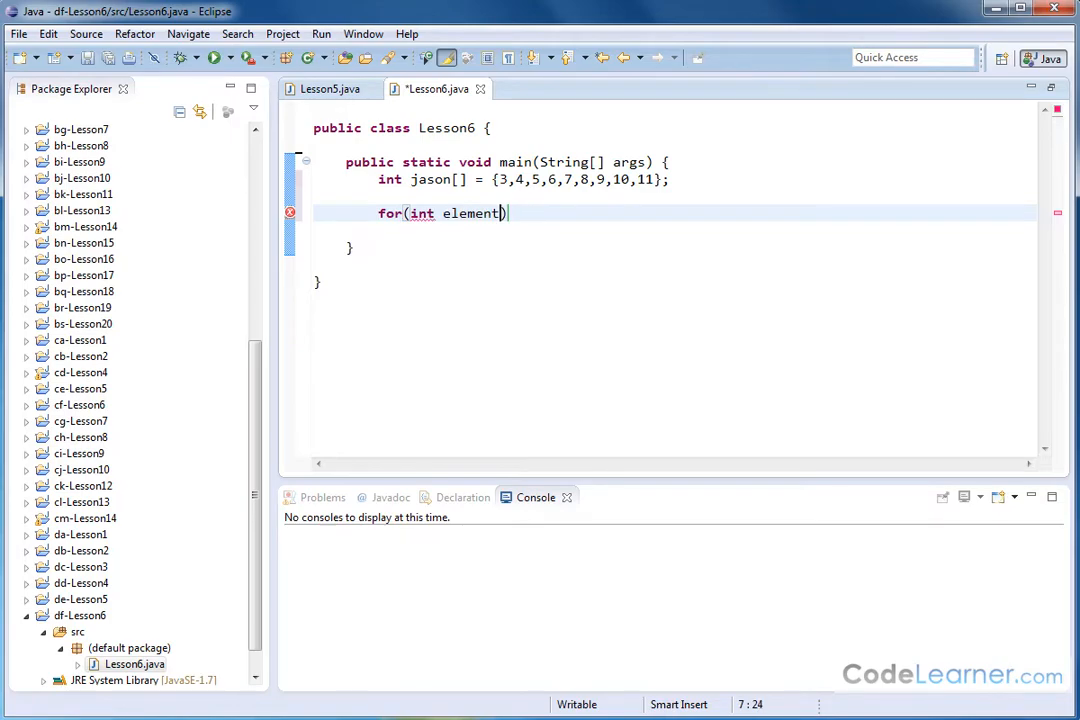
pyautogui.write(':')
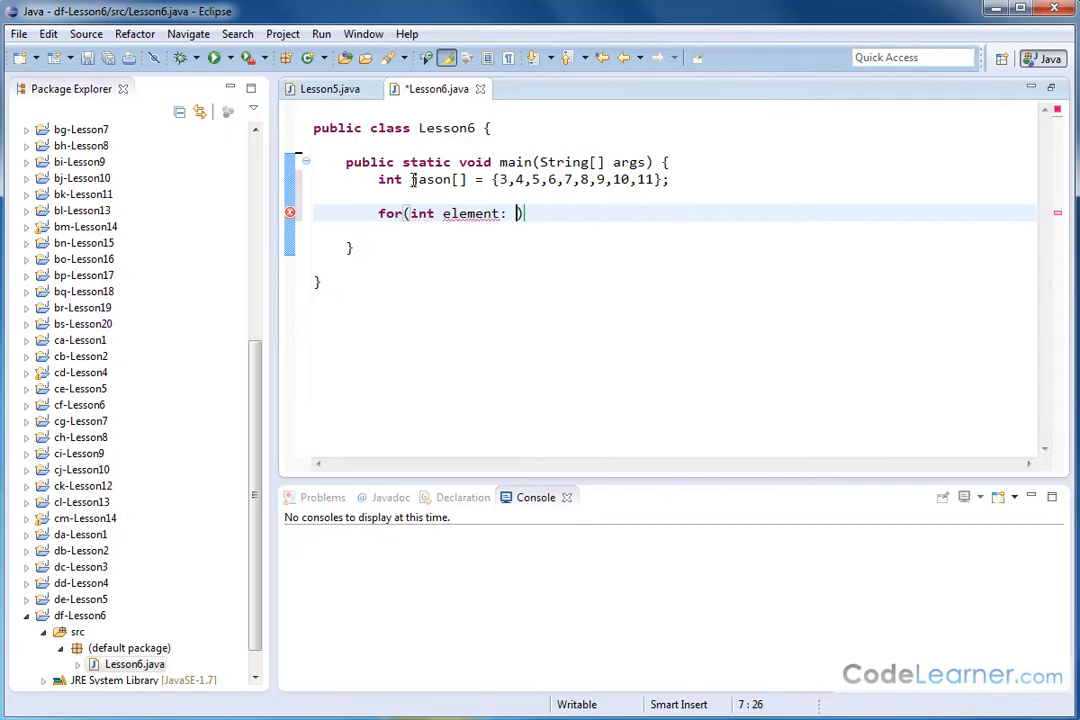
pyautogui.write('jason')
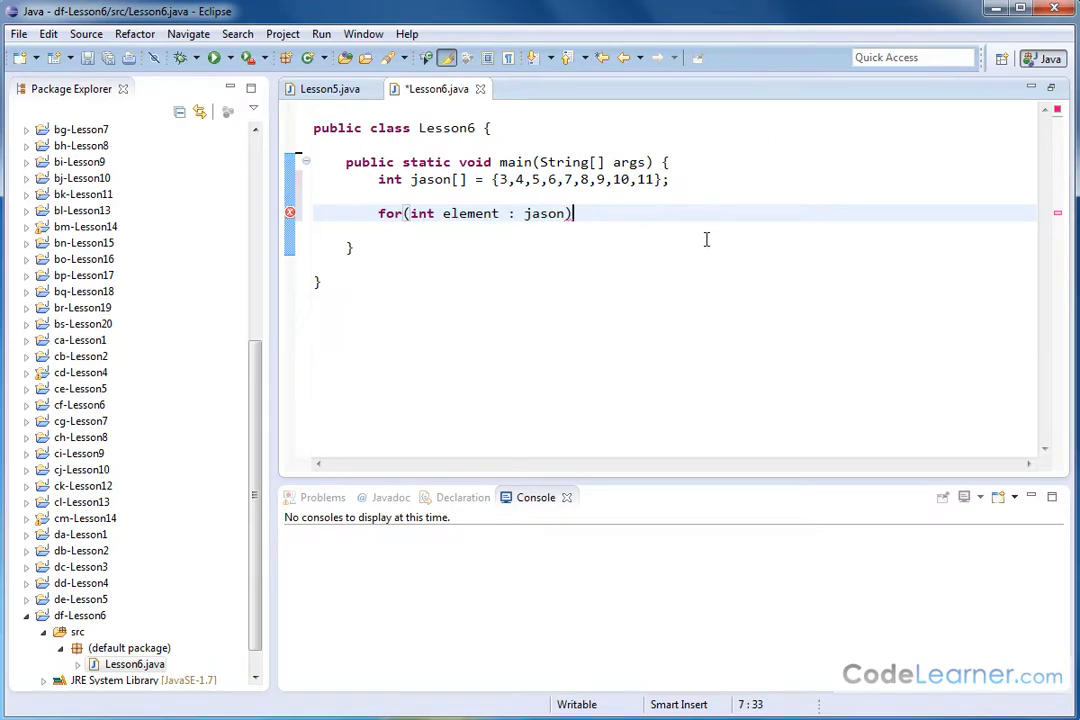
pyautogui.write('{')
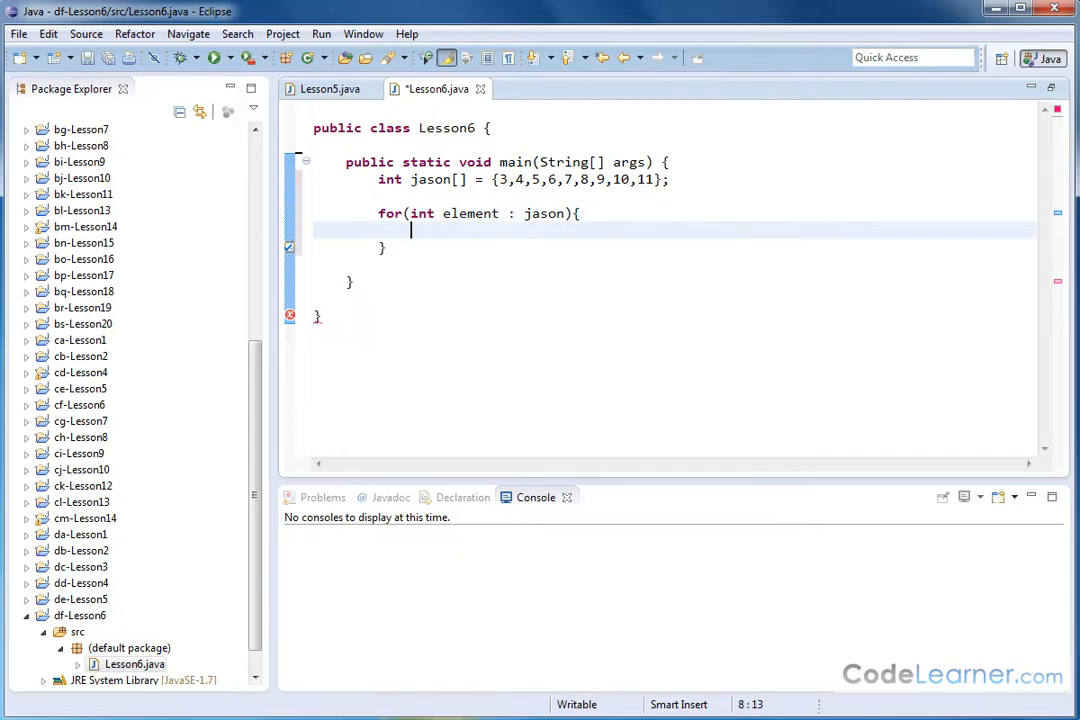
pyautogui.moveTo(562, 213)
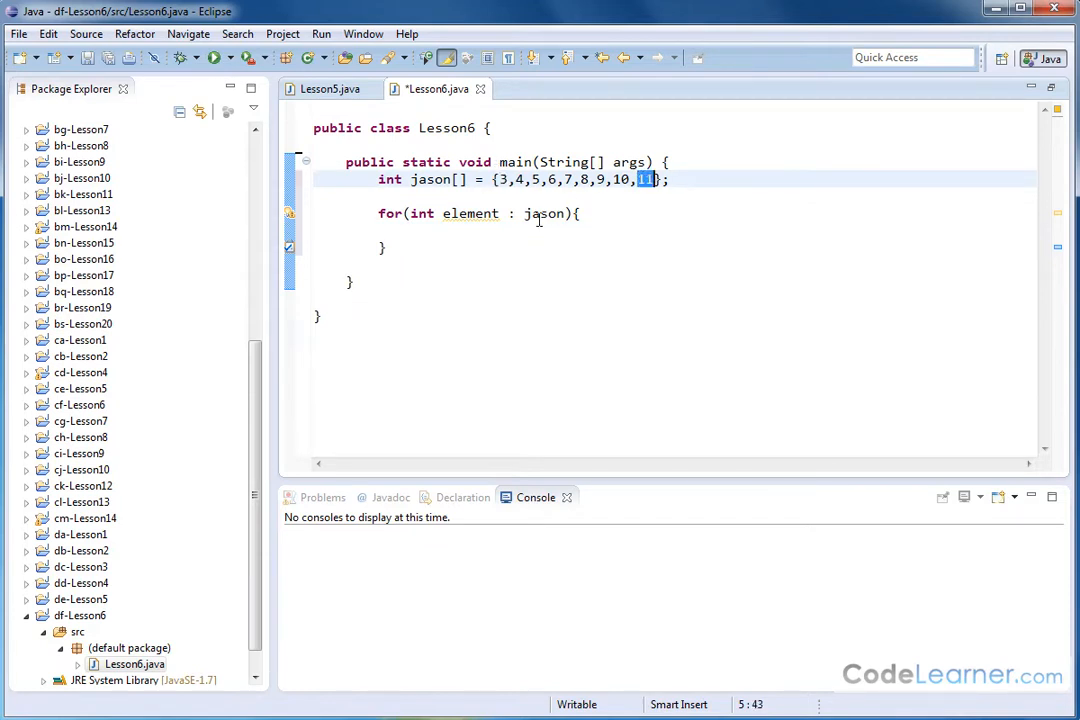
pyautogui.moveTo(430, 235)
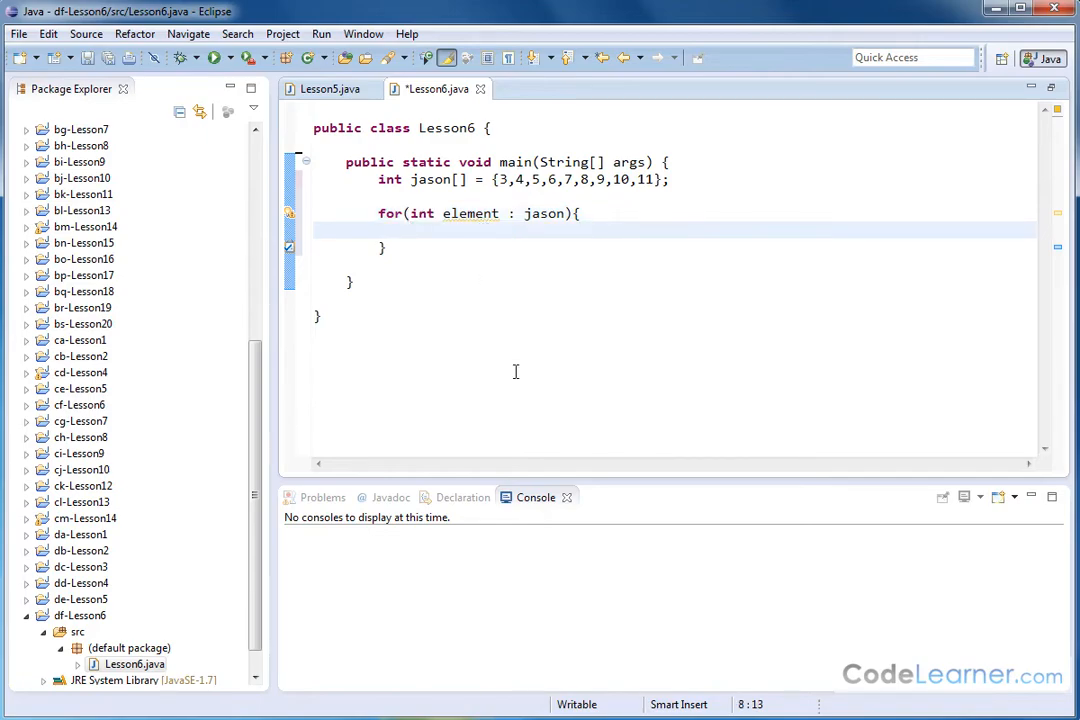
# - Fill the loop body with System.out.println(element);
pyautogui.write('System.out')
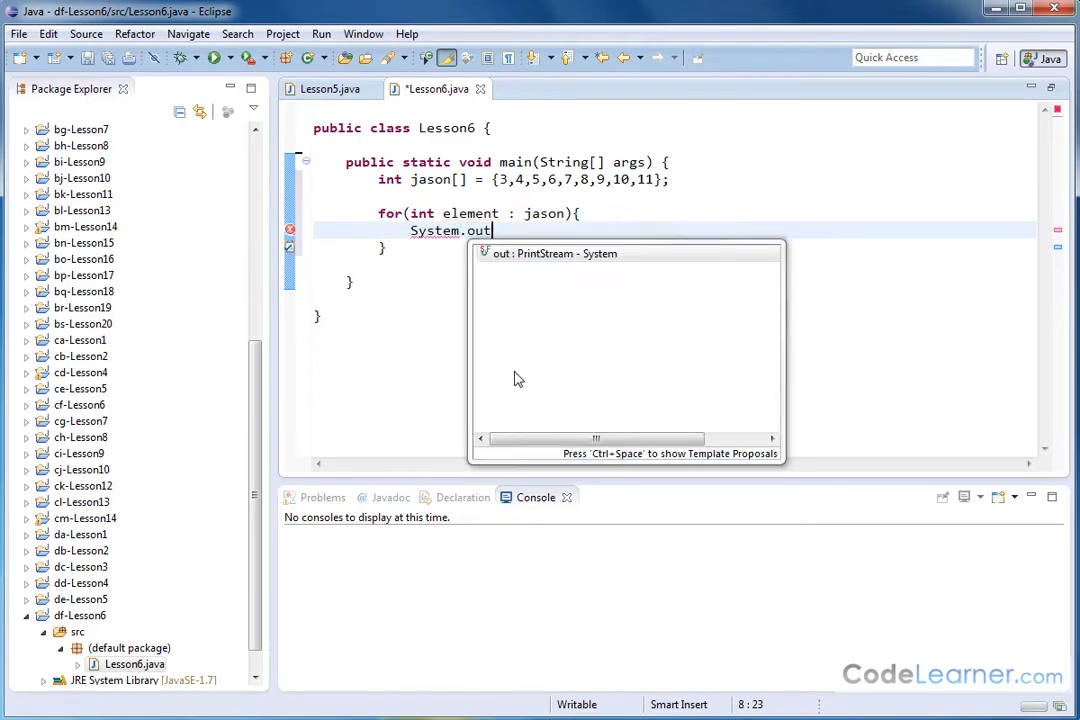
pyautogui.write('.println(arg0')
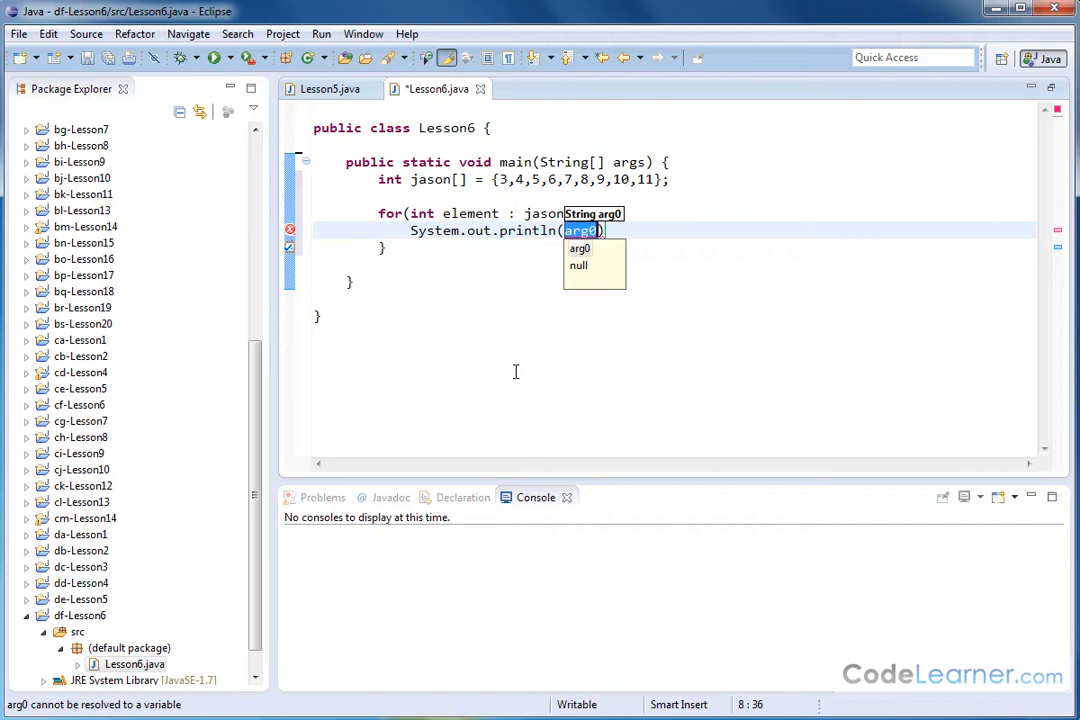
pyautogui.write('element')
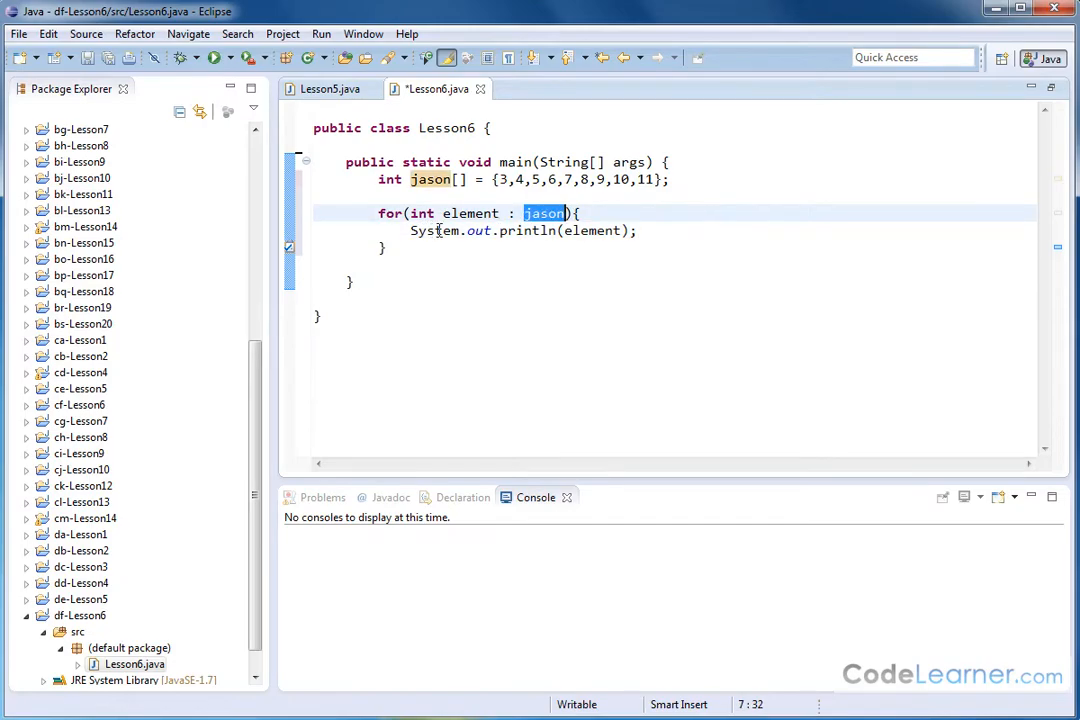
pyautogui.click(592, 230)
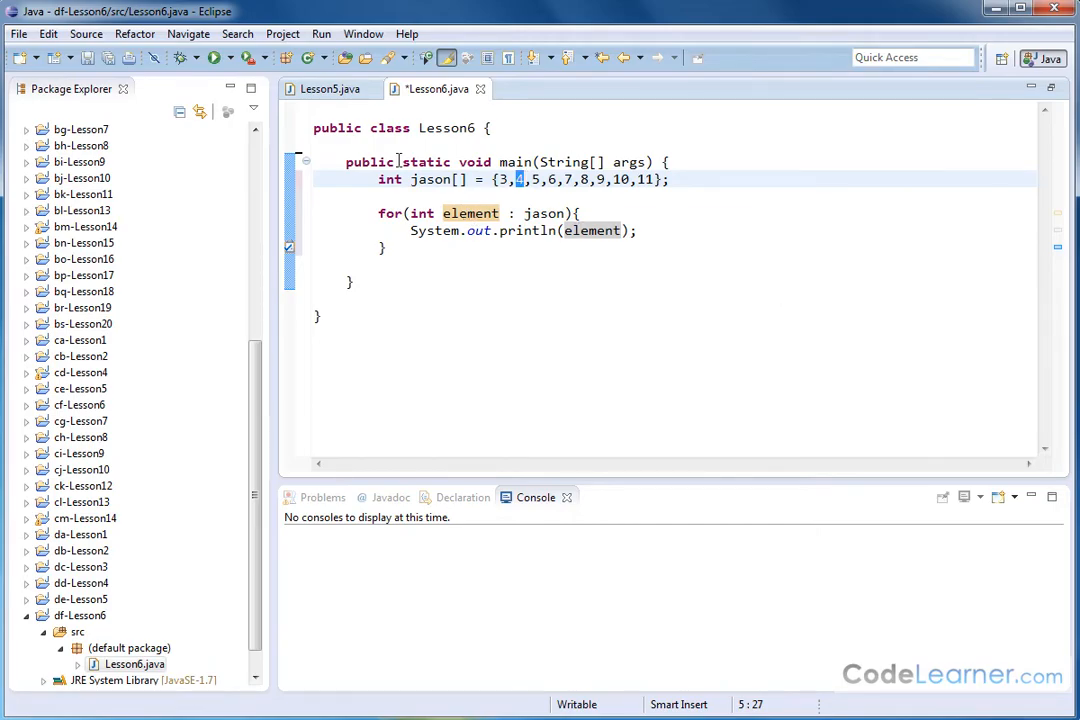
pyautogui.moveTo(715, 267)
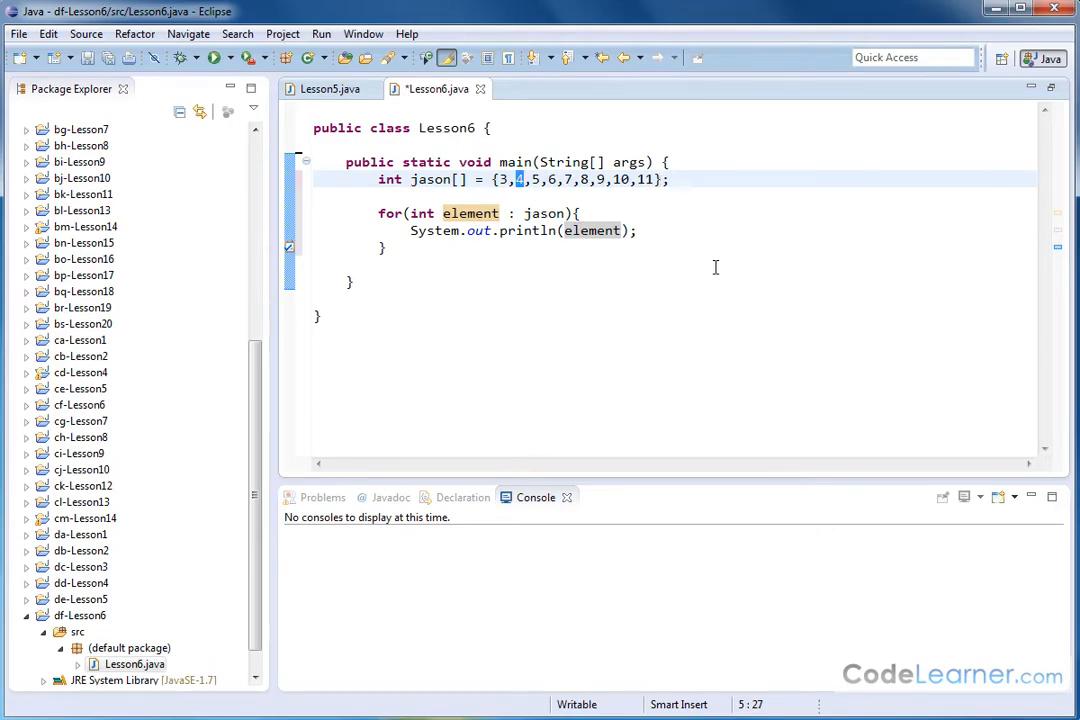
pyautogui.moveTo(100, 55)
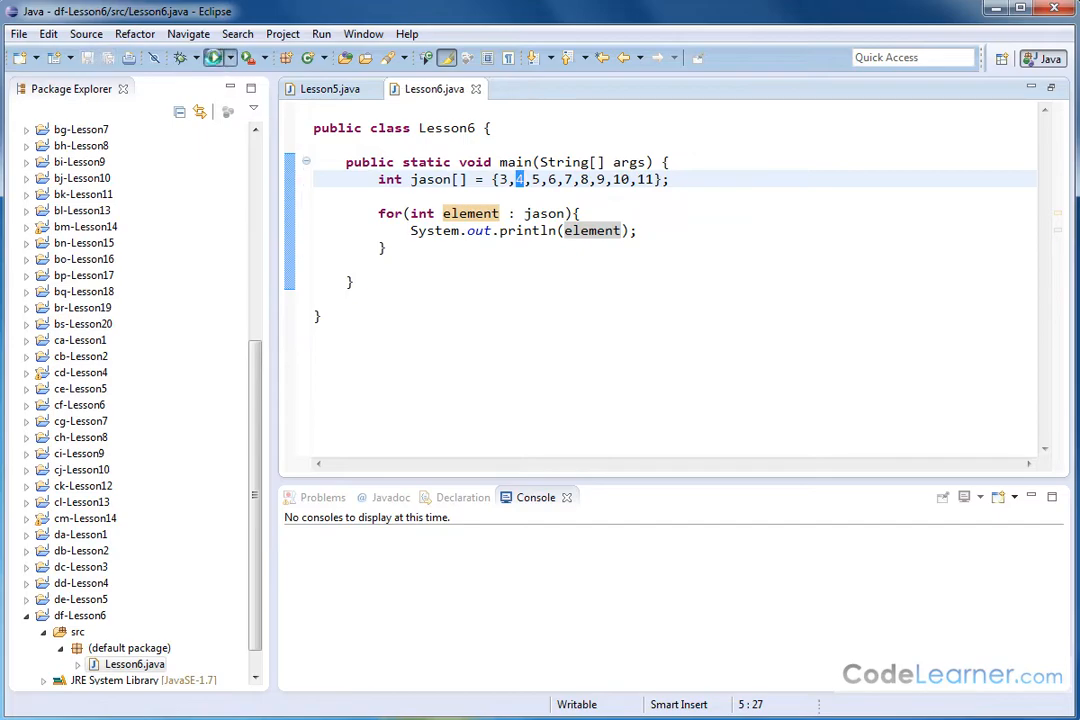
# - Run Lesson6 and check the console lists 3 through 11
pyautogui.click(213, 57)
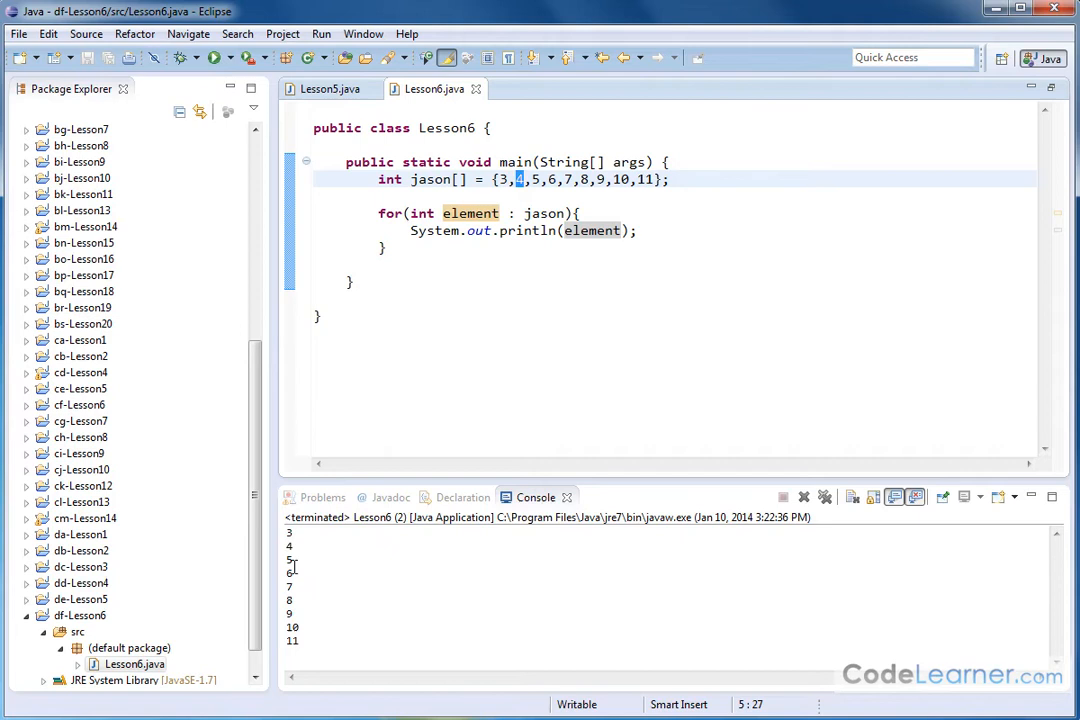
pyautogui.moveTo(303, 603)
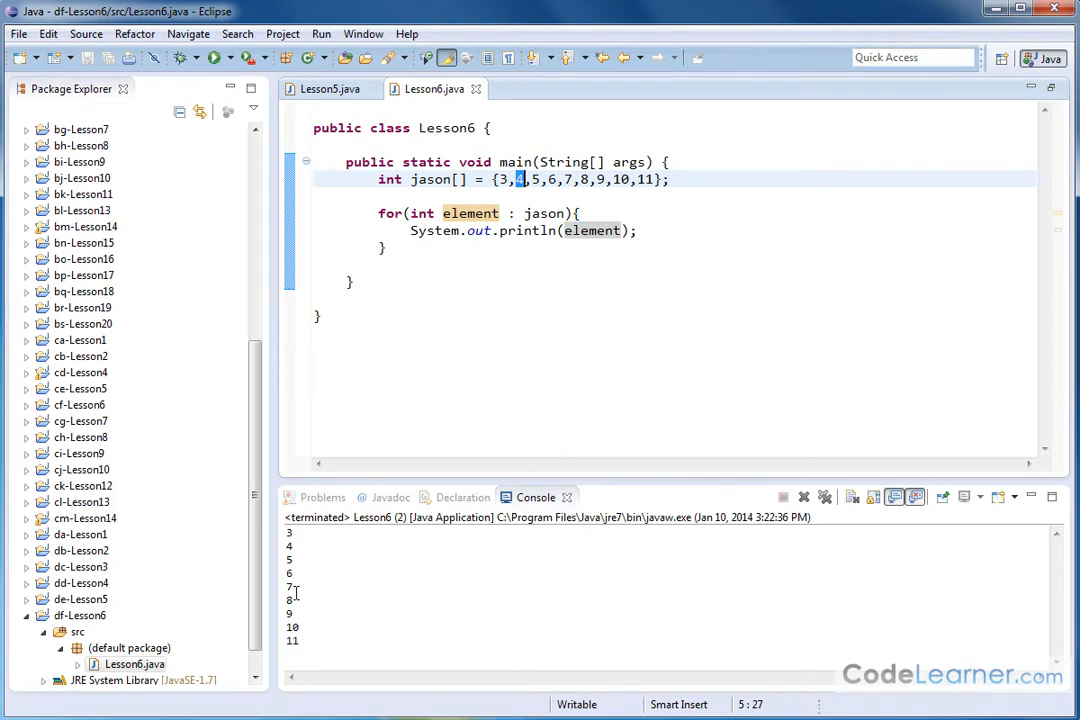
pyautogui.moveTo(323, 620)
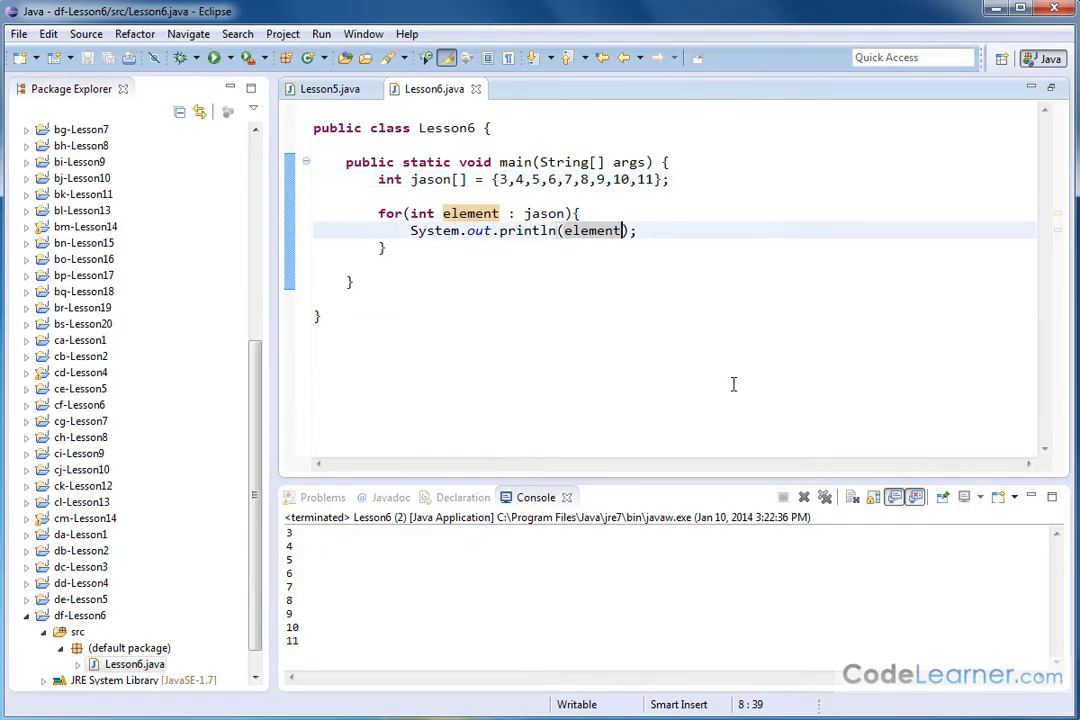
# - Change the print to element*element and rerun to show squares 9 through 121
pyautogui.write('*element')
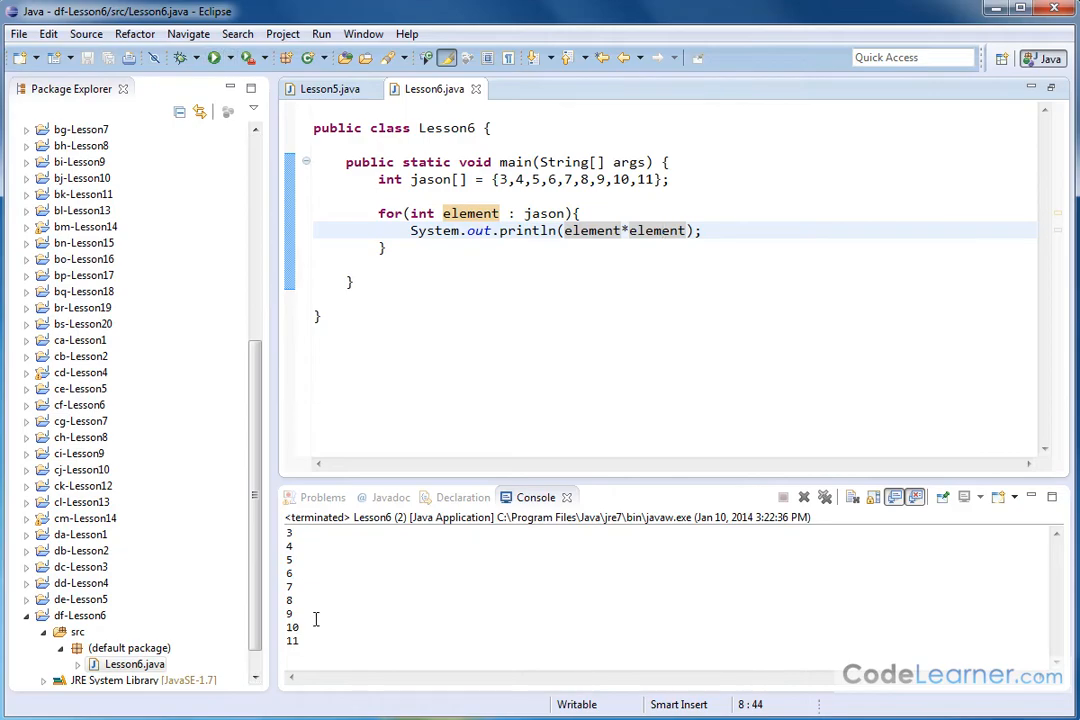
pyautogui.click(214, 57)
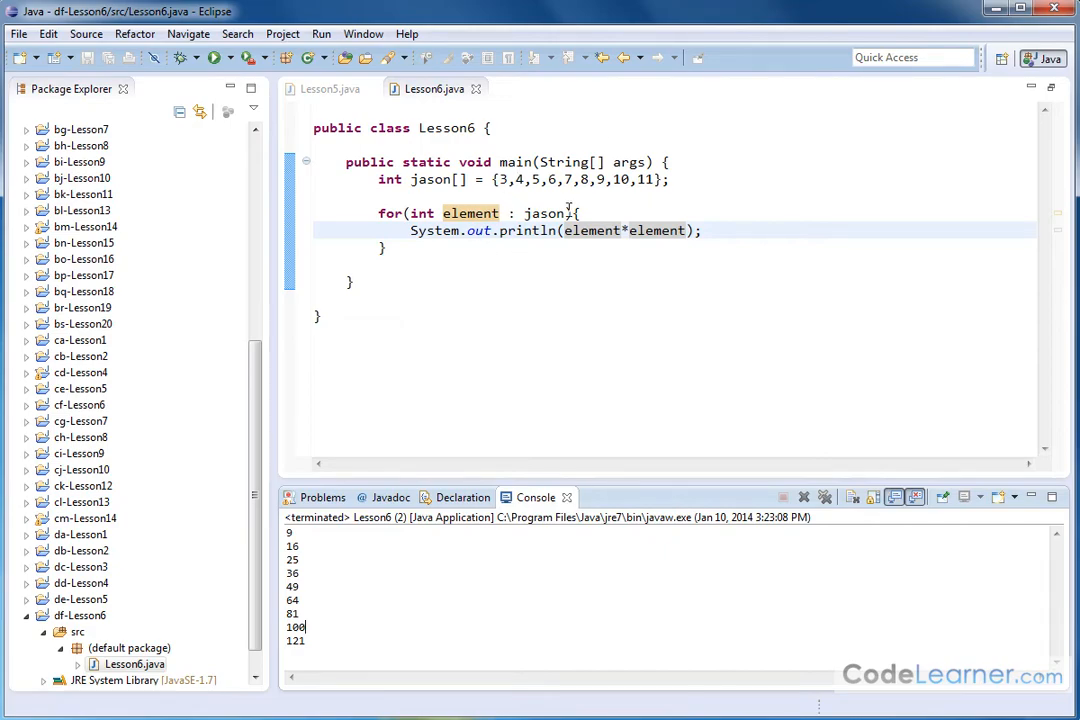
pyautogui.doubleClick(470, 213)
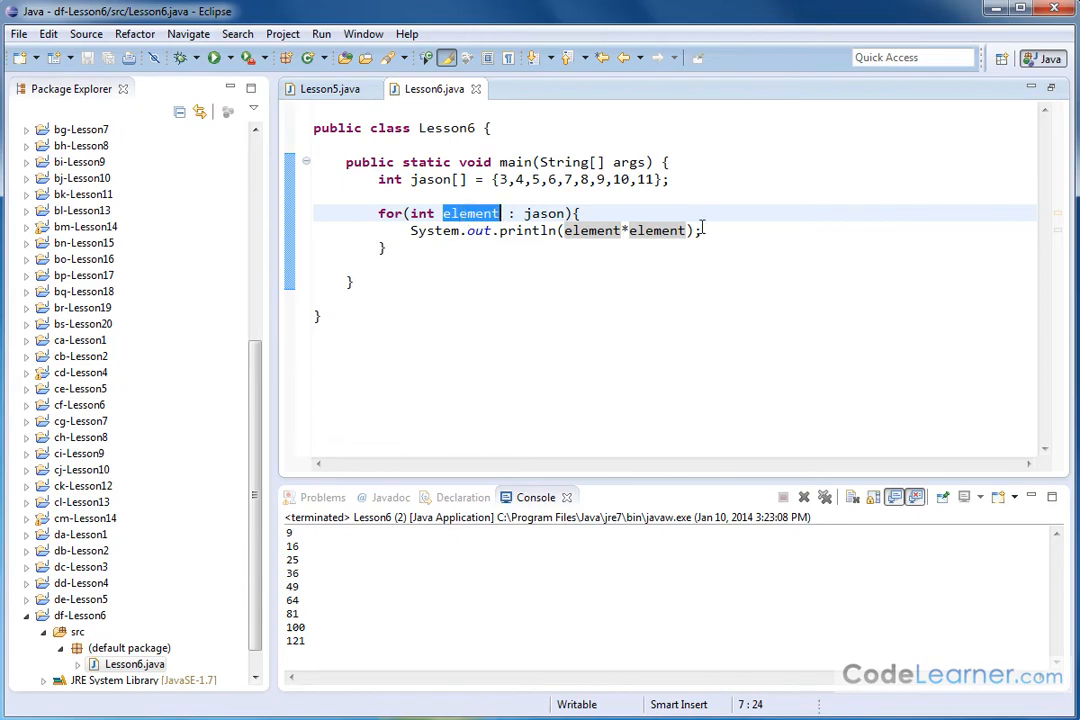
pyautogui.moveTo(767, 257)
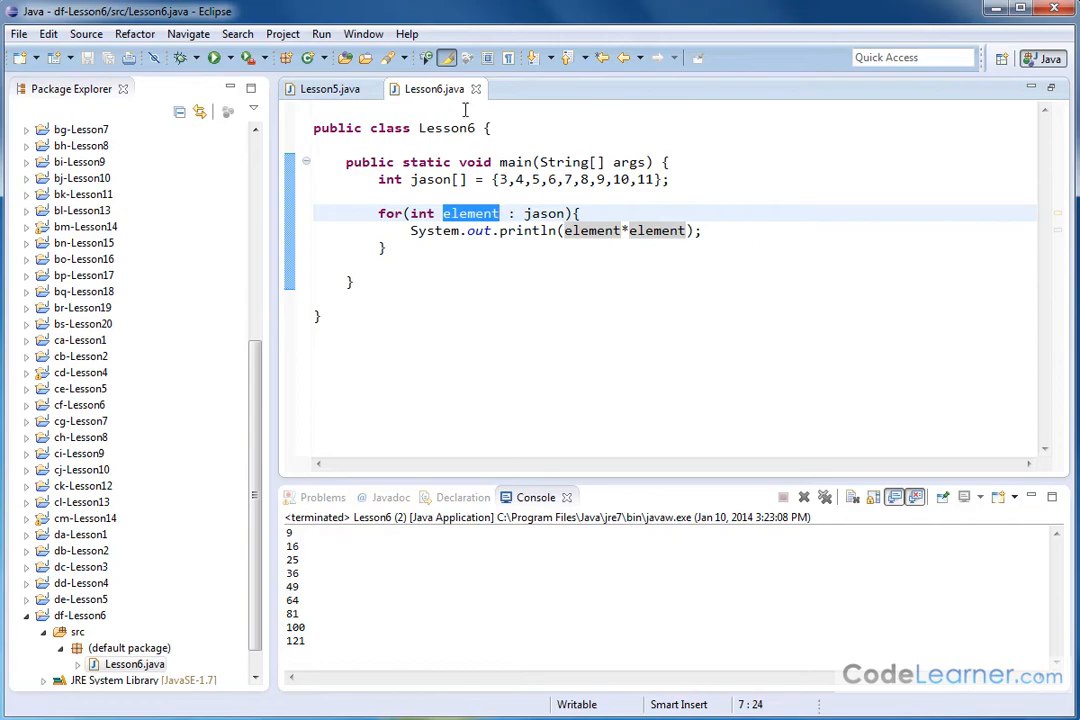
pyautogui.moveTo(548, 178)
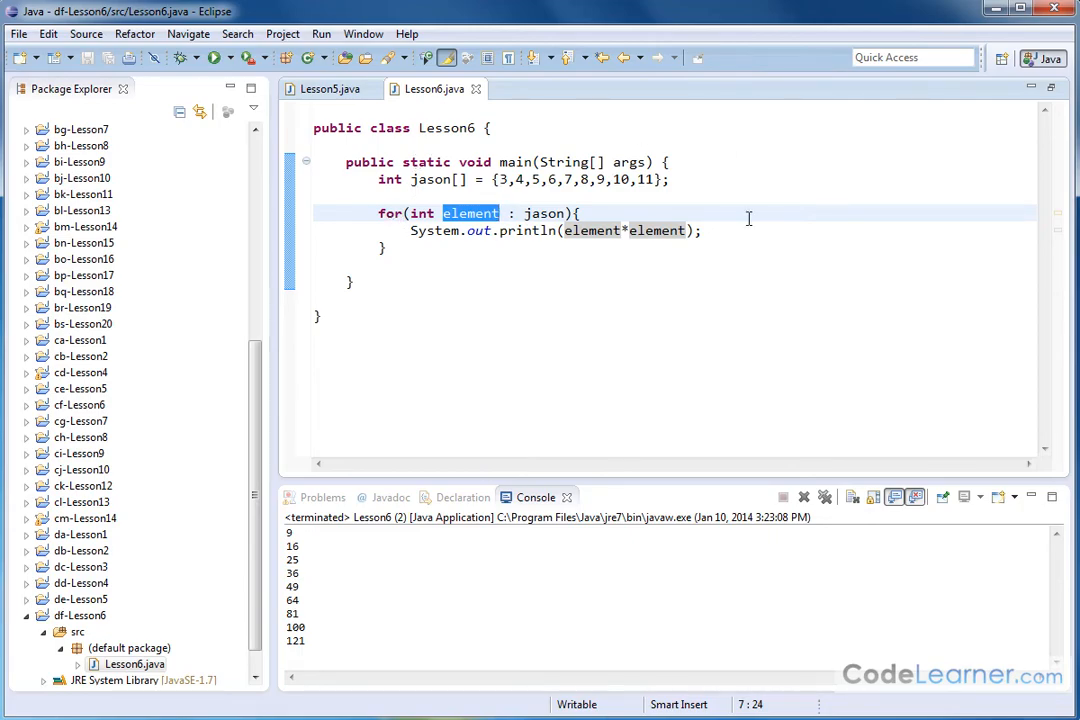
pyautogui.moveTo(497, 238)
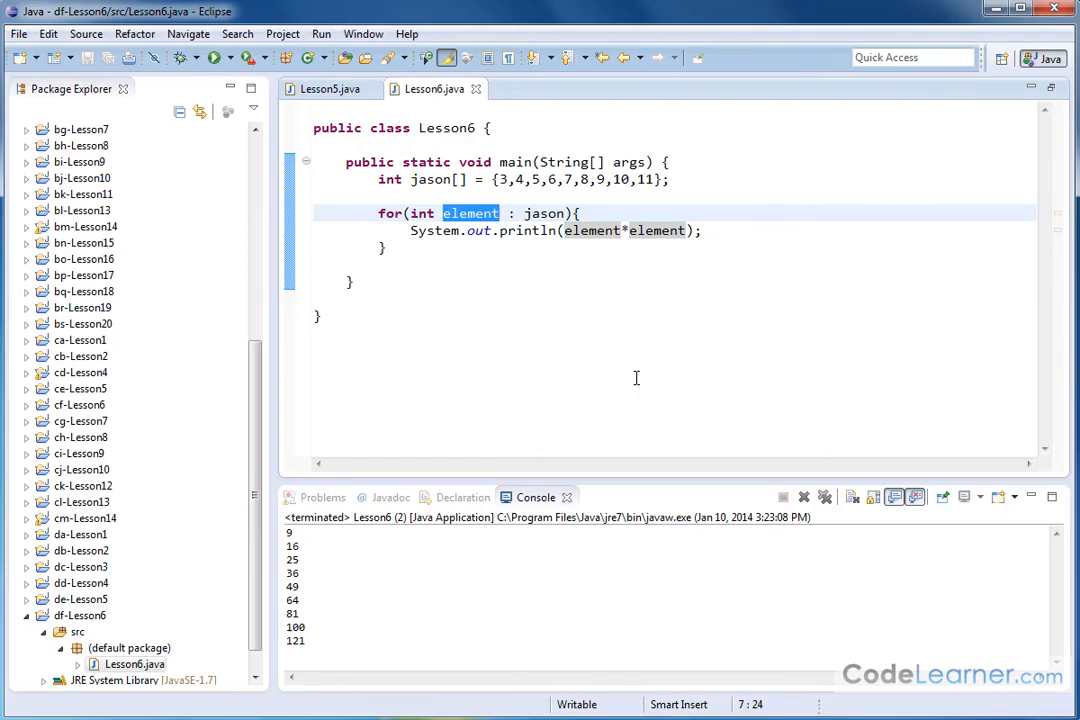
pyautogui.moveTo(651, 387)
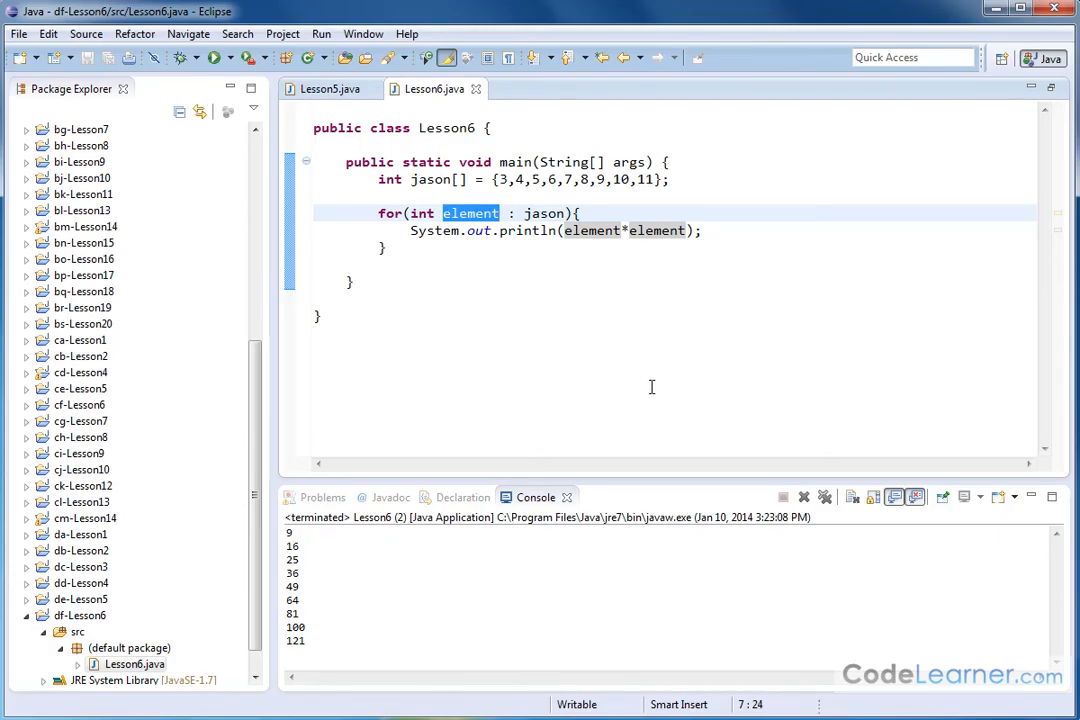